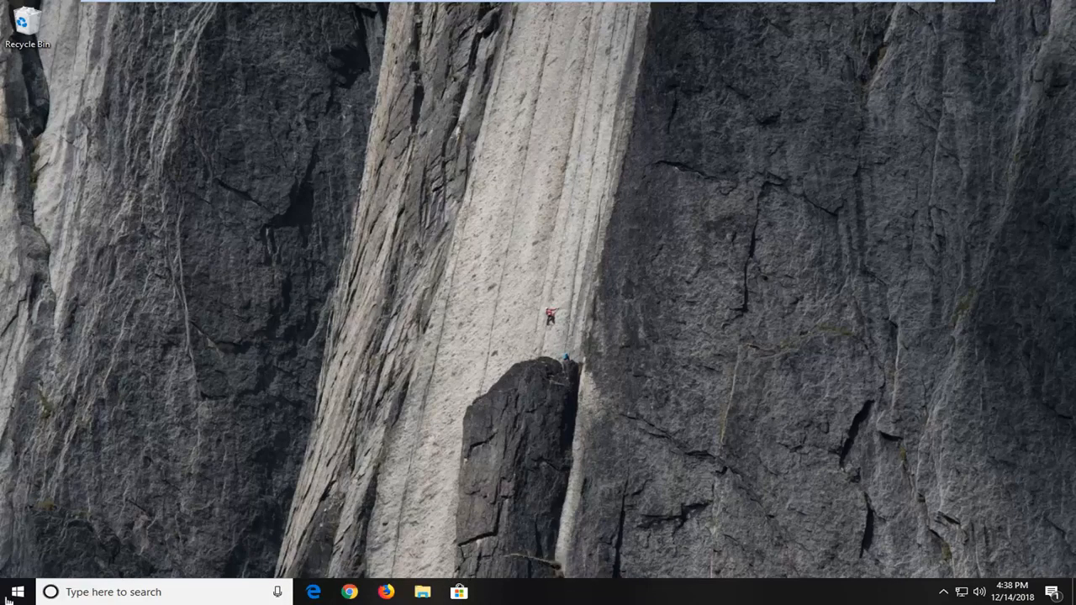
# Step: Search Start for cmd and launch Command Prompt as administrator
pyautogui.click(17, 592)
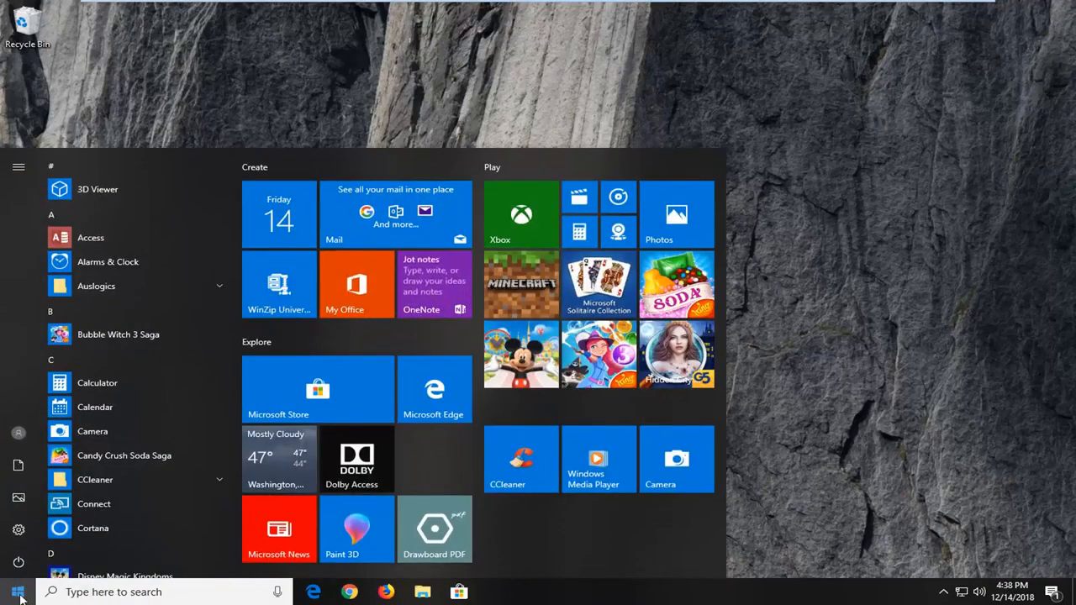
pyautogui.write('cmd')
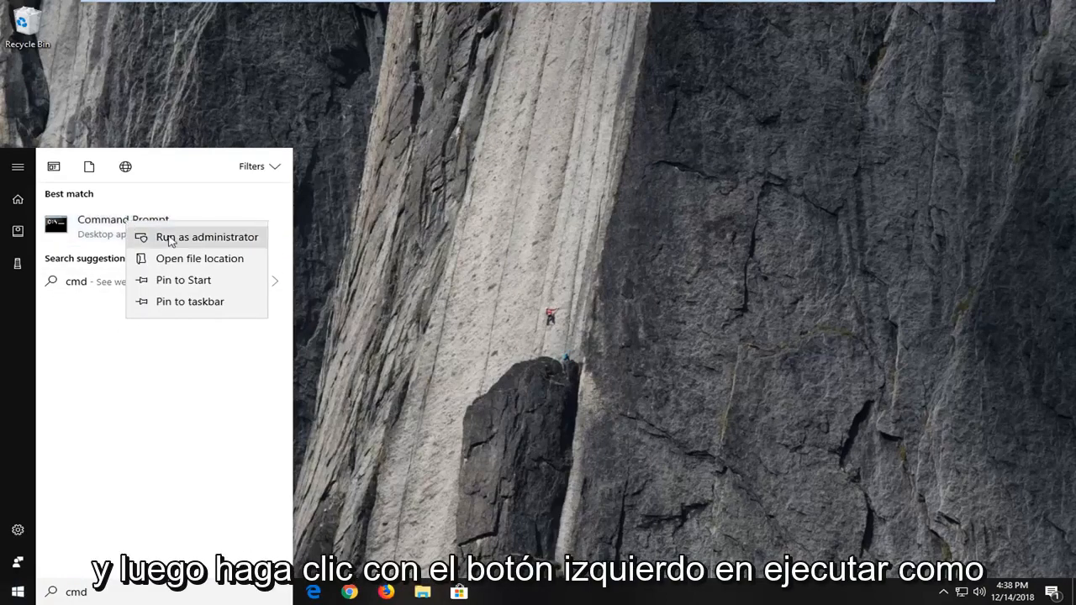
pyautogui.click(207, 236)
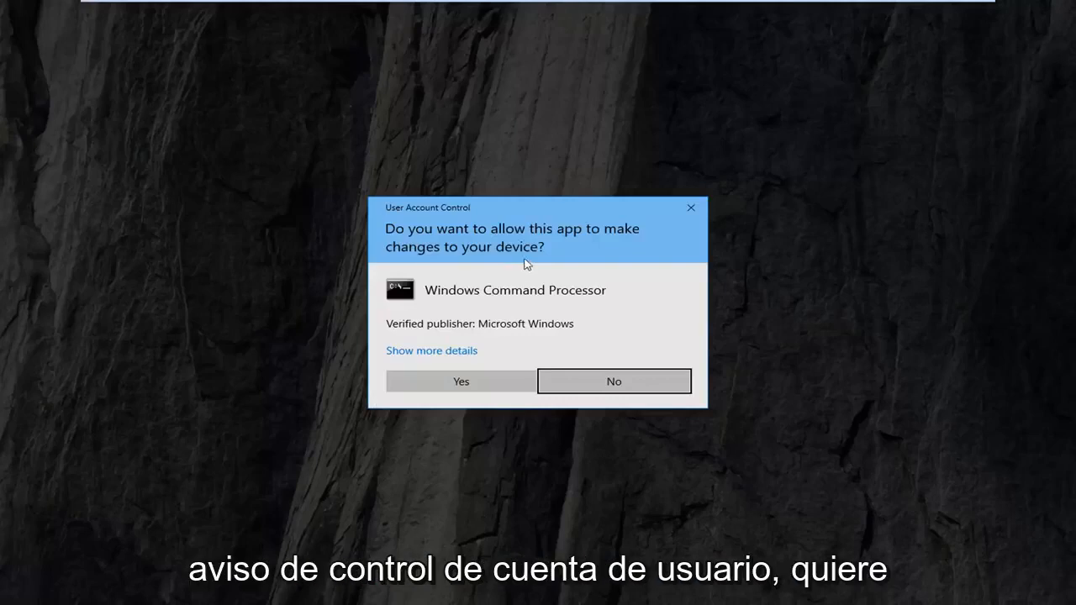
# Step: Approve the UAC prompt, then run msiexec /unregister and msiexec /regserver in the elevated console
pyautogui.click(461, 381)
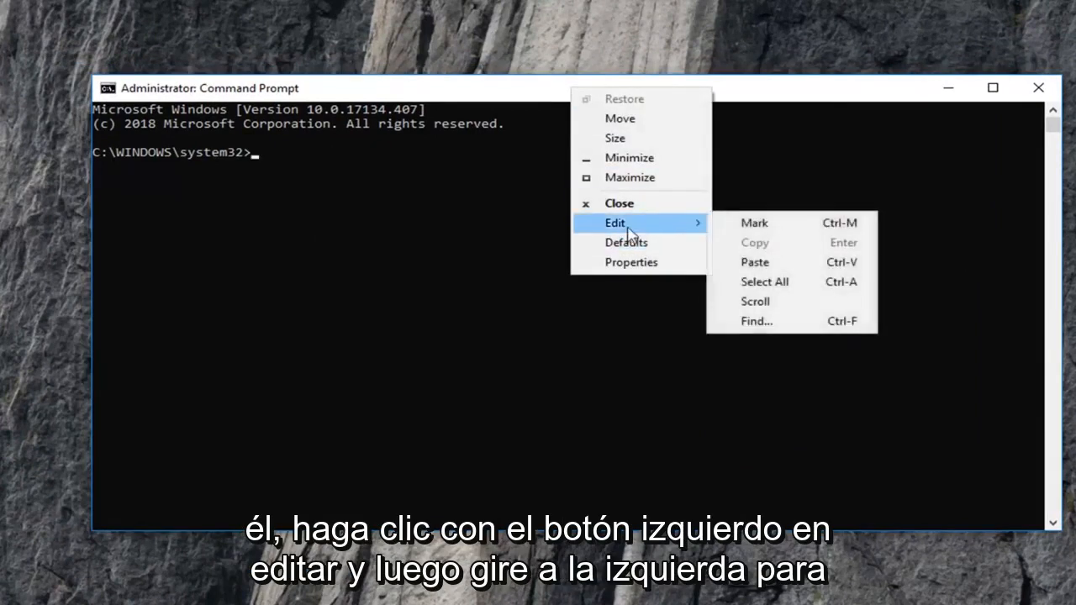
pyautogui.click(754, 261)
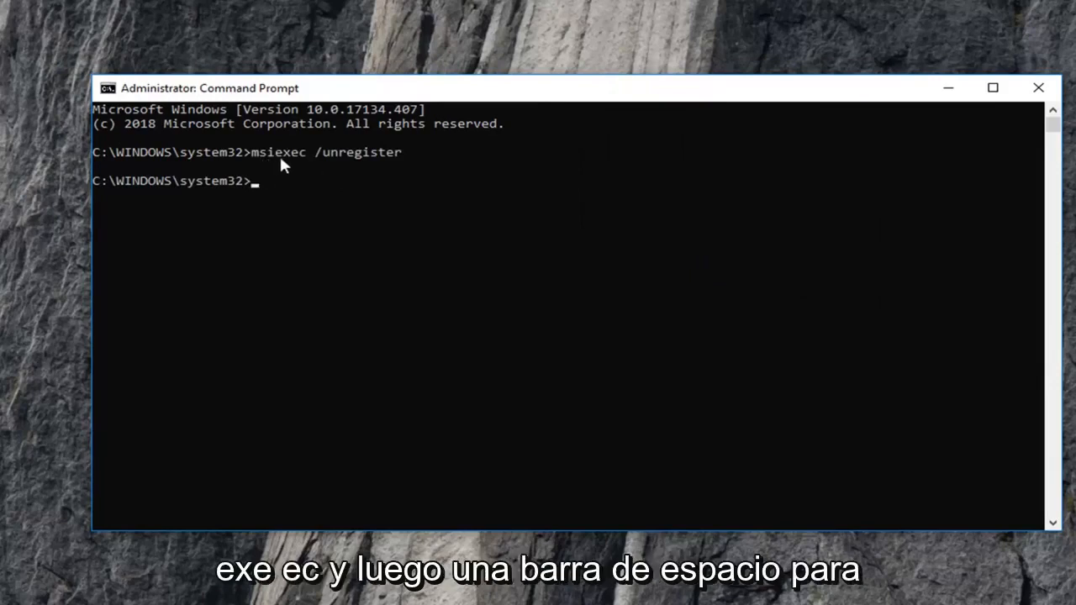
pyautogui.moveTo(311, 170)
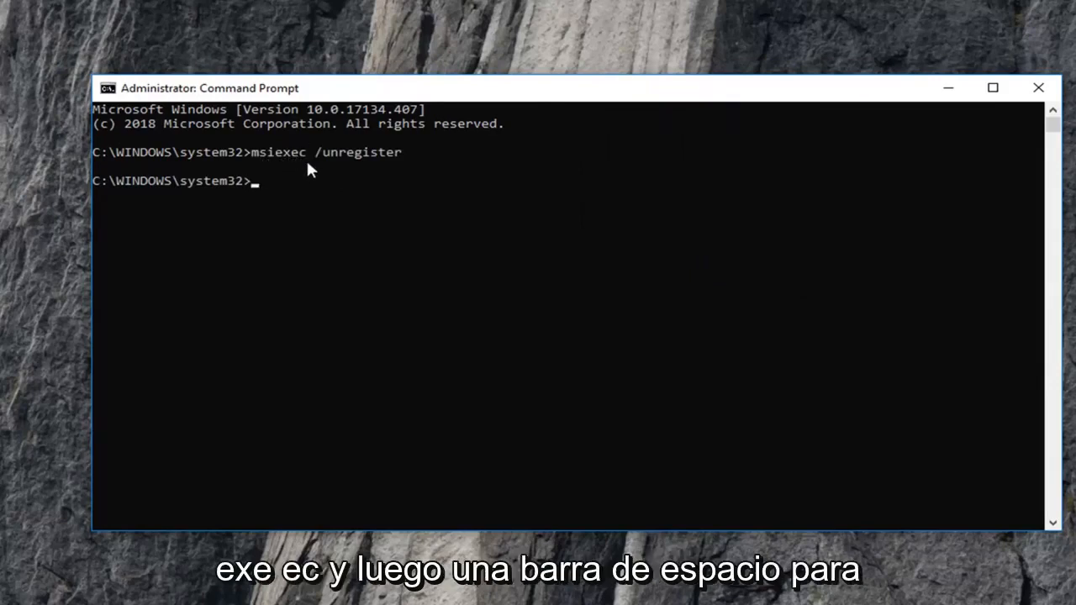
pyautogui.moveTo(385, 168)
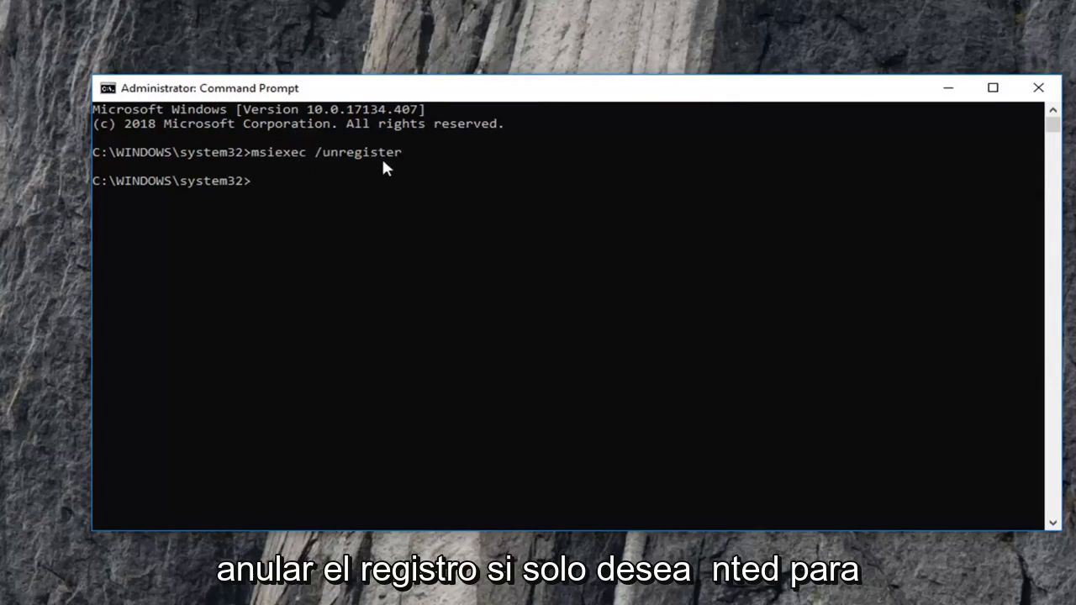
pyautogui.moveTo(301, 171)
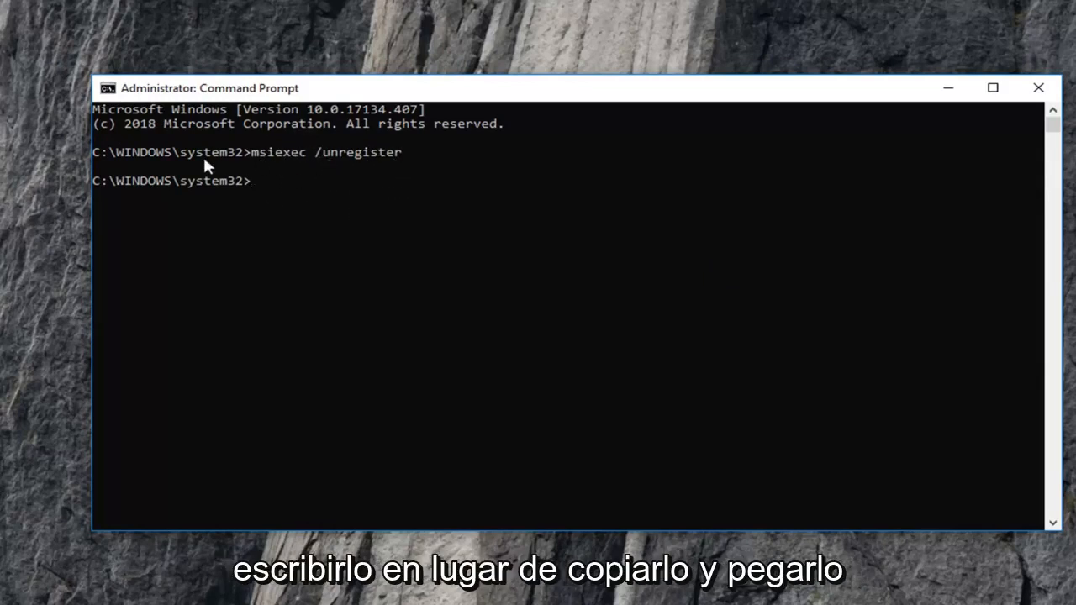
pyautogui.moveTo(295, 179)
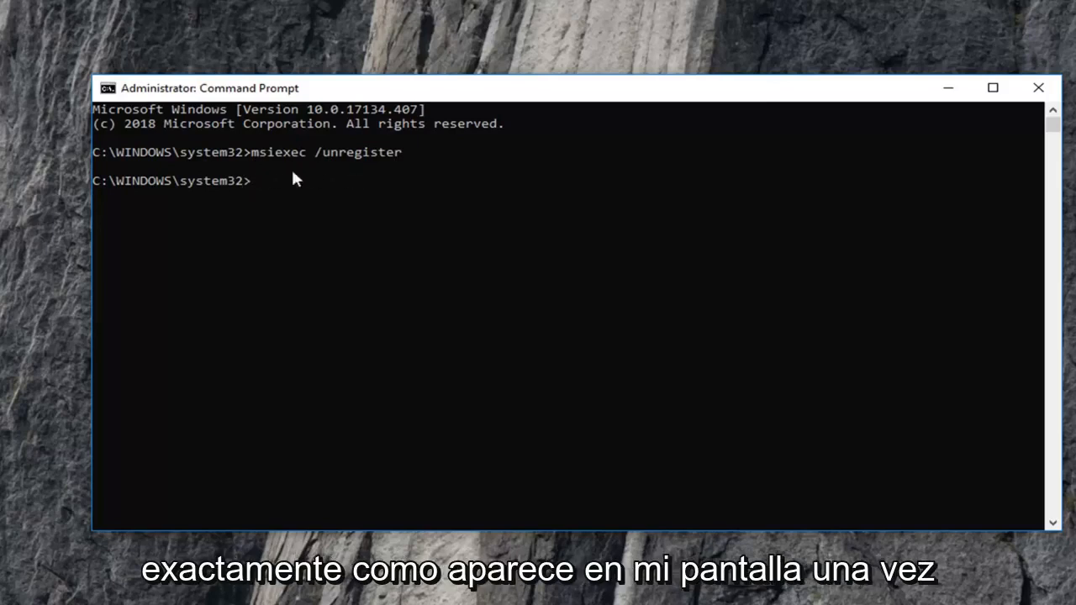
pyautogui.moveTo(319, 222)
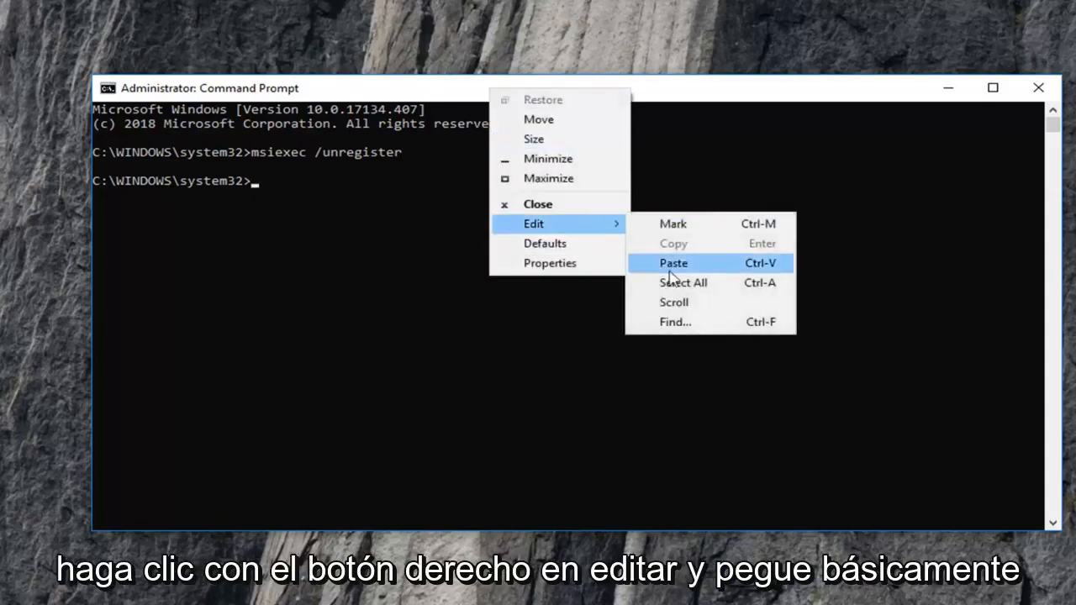
pyautogui.click(674, 263)
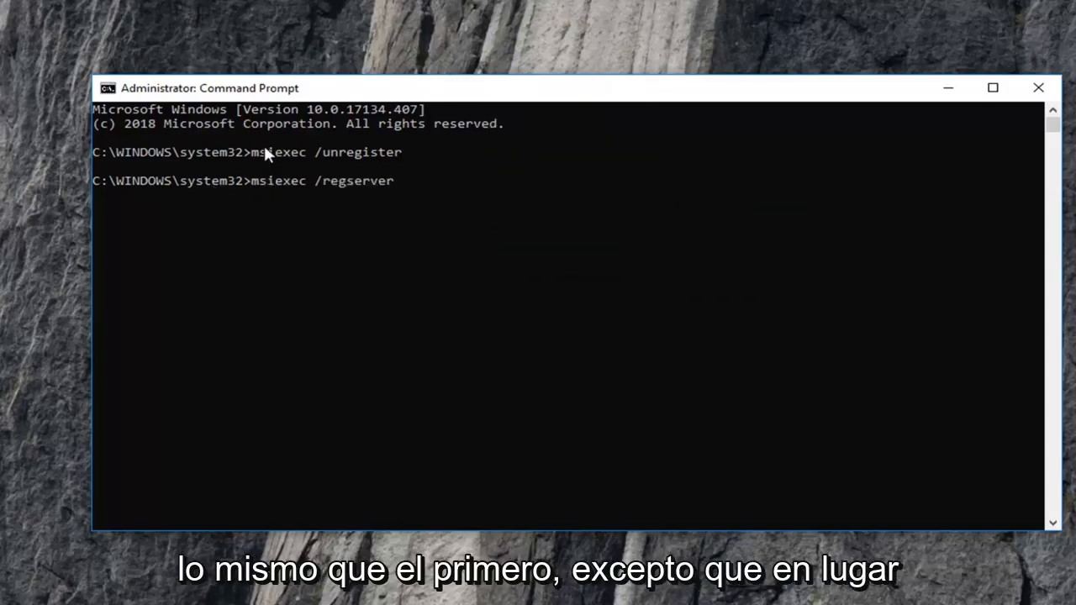
pyautogui.moveTo(328, 191)
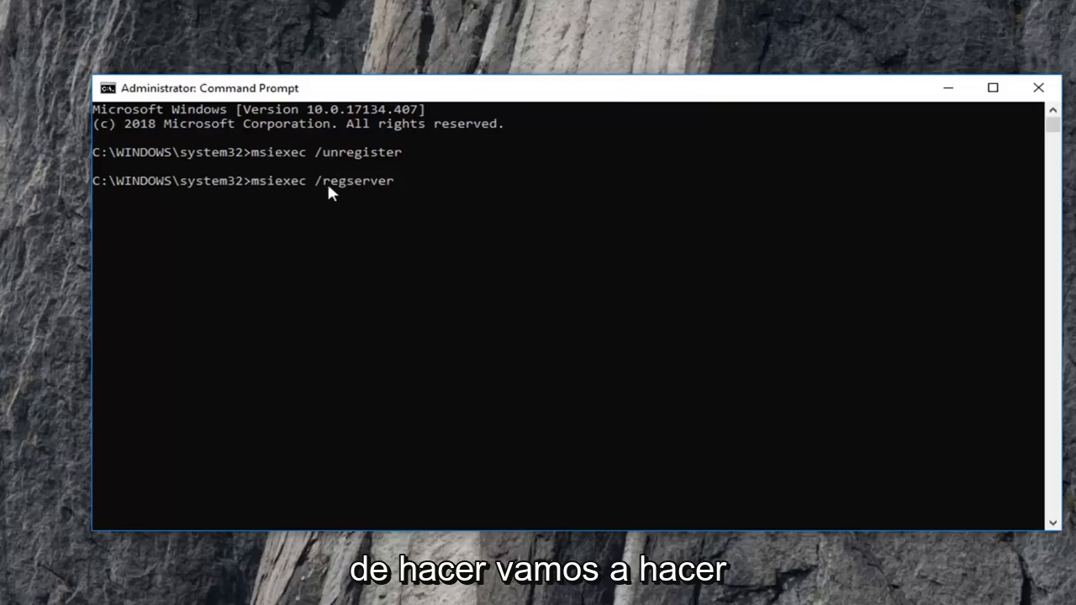
pyautogui.press('Return')
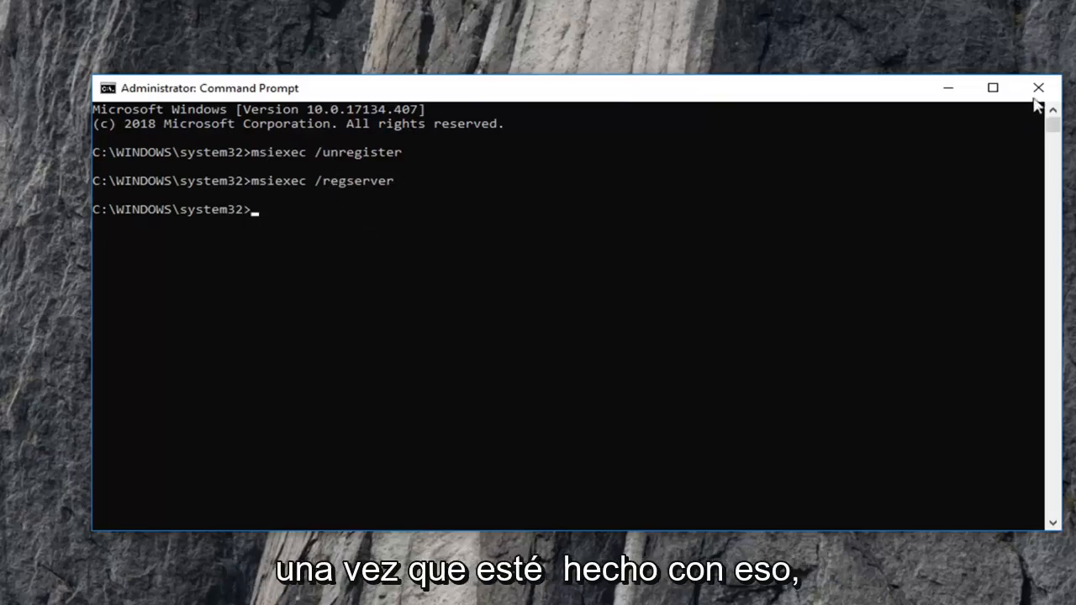
# Step: Close Command Prompt and open Create a restore point from a Start search for system restore
pyautogui.click(1039, 87)
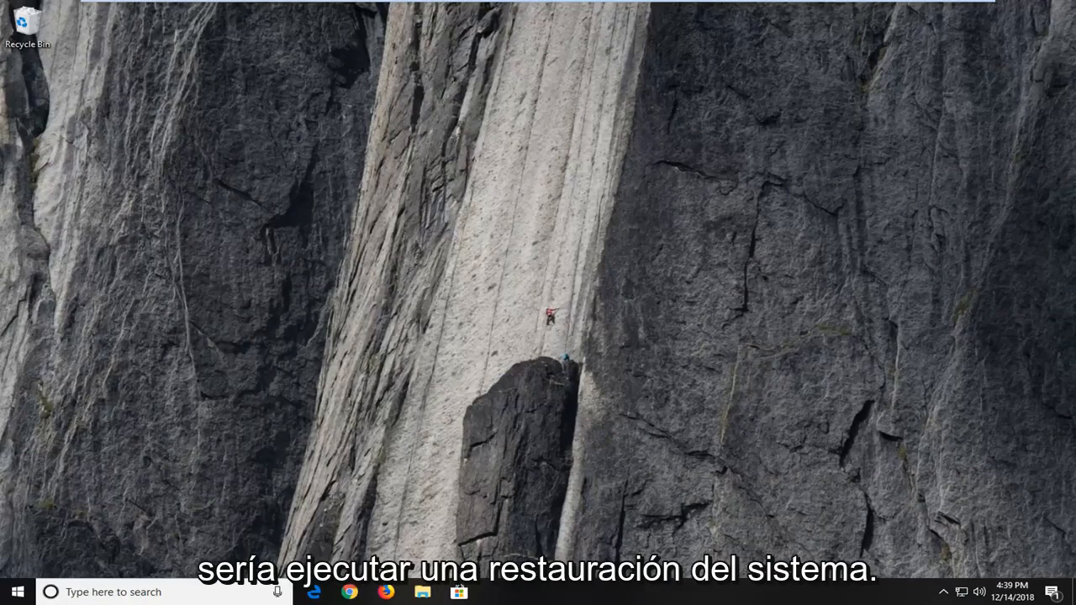
pyautogui.moveTo(172, 279)
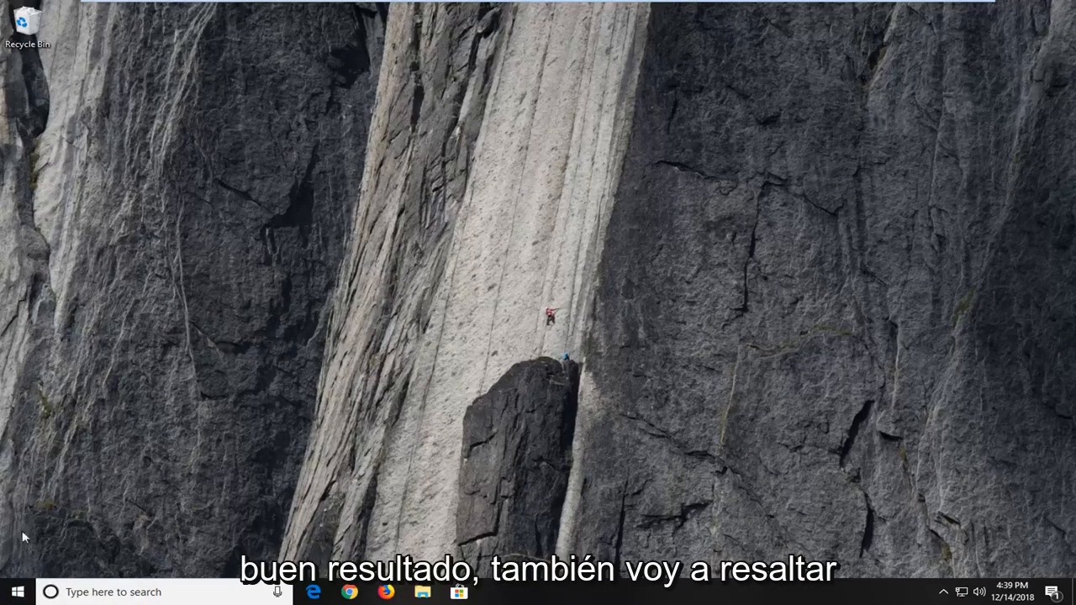
pyautogui.click(16, 591)
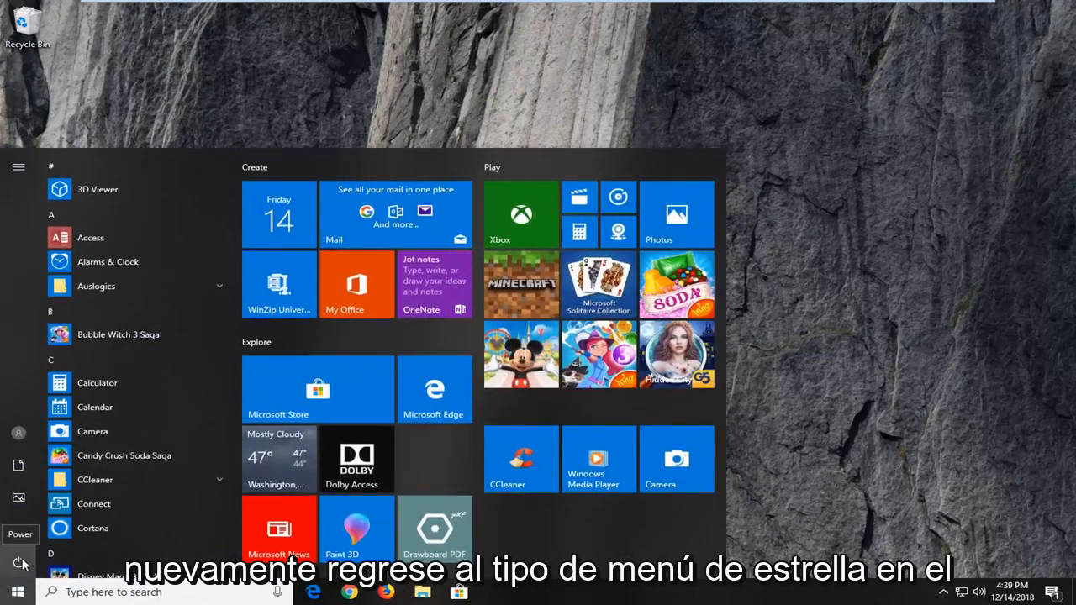
pyautogui.write('system restore')
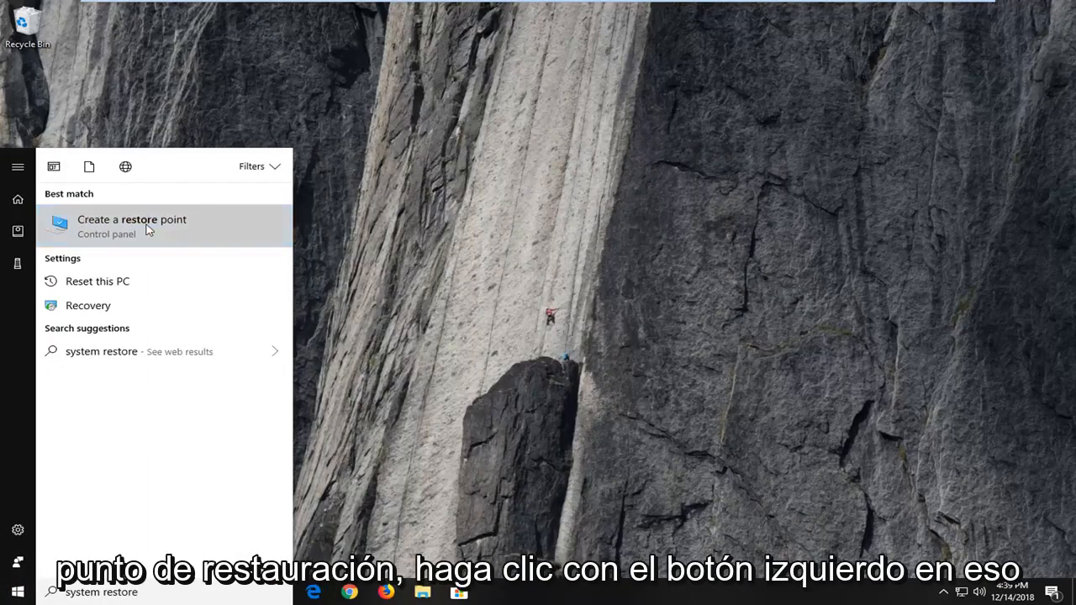
pyautogui.click(132, 225)
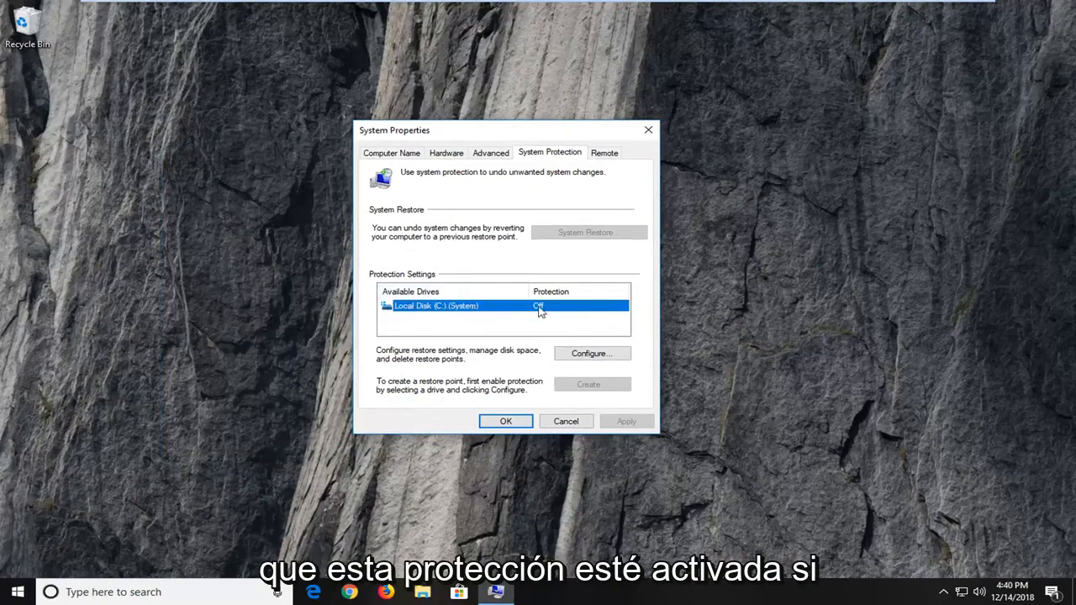
pyautogui.moveTo(544, 378)
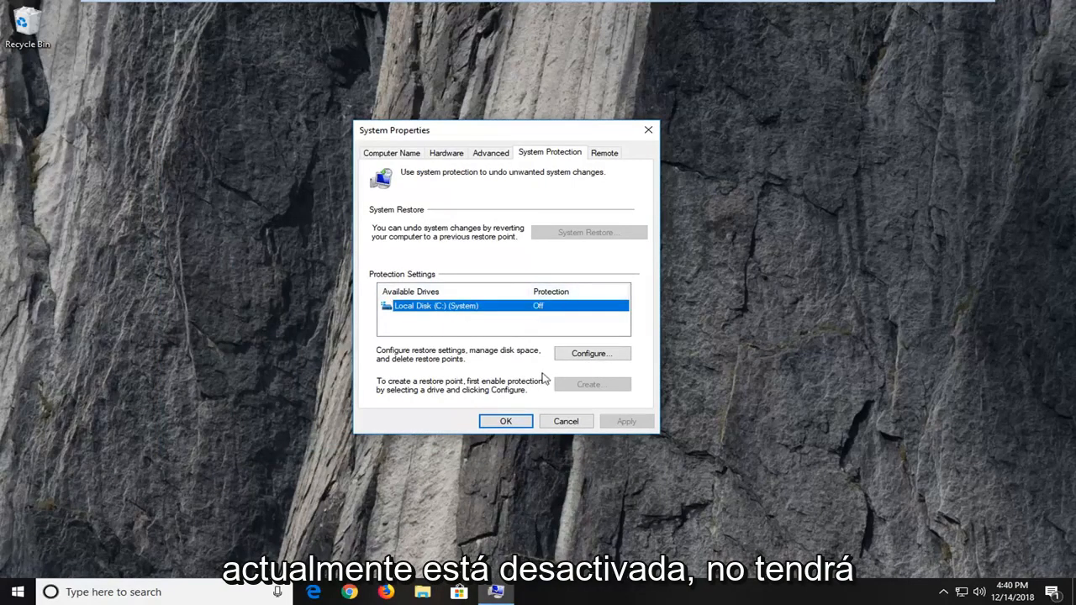
# Step: Turn on and apply system protection for Local Disk (C:)
pyautogui.click(591, 353)
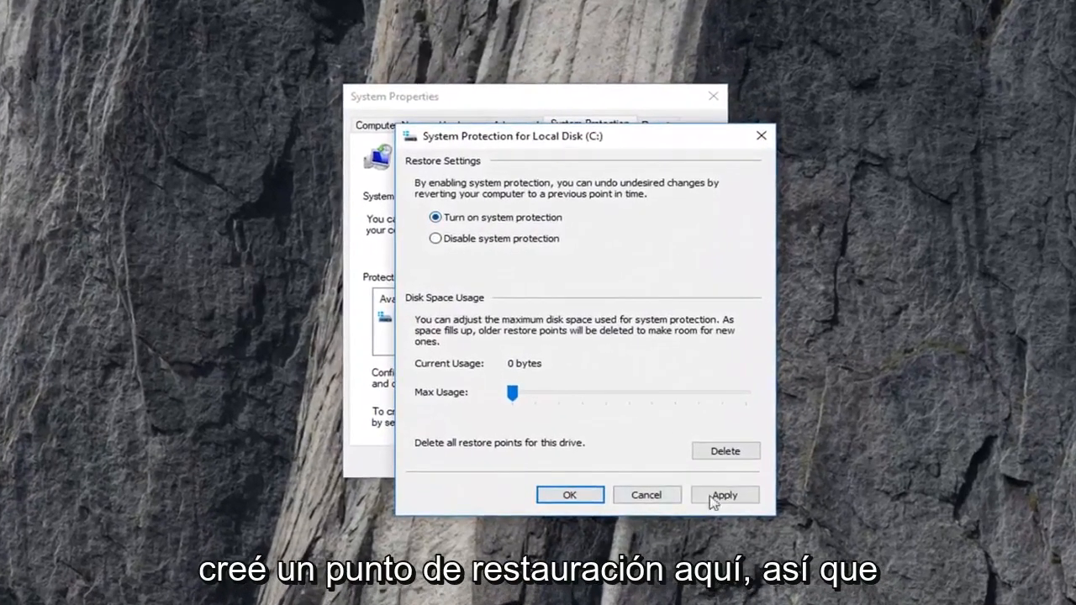
pyautogui.click(569, 494)
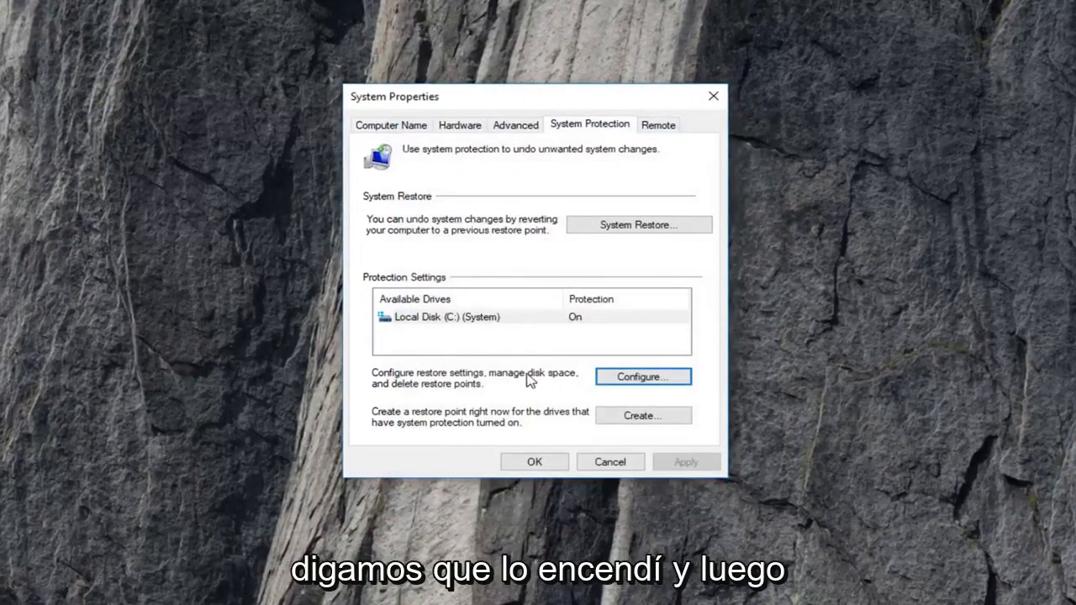
pyautogui.moveTo(618, 240)
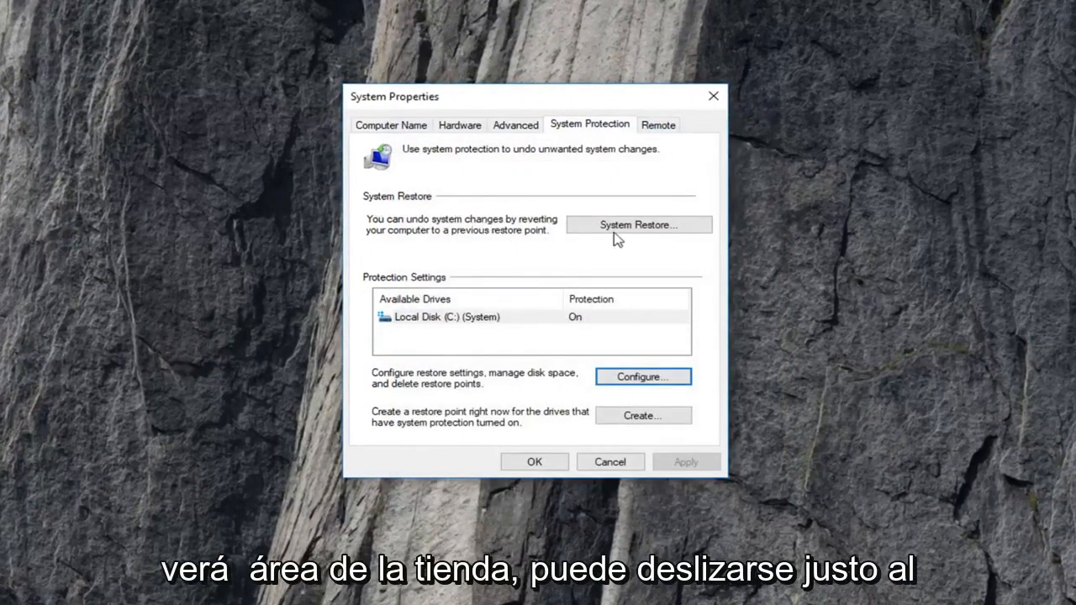
pyautogui.moveTo(380, 229)
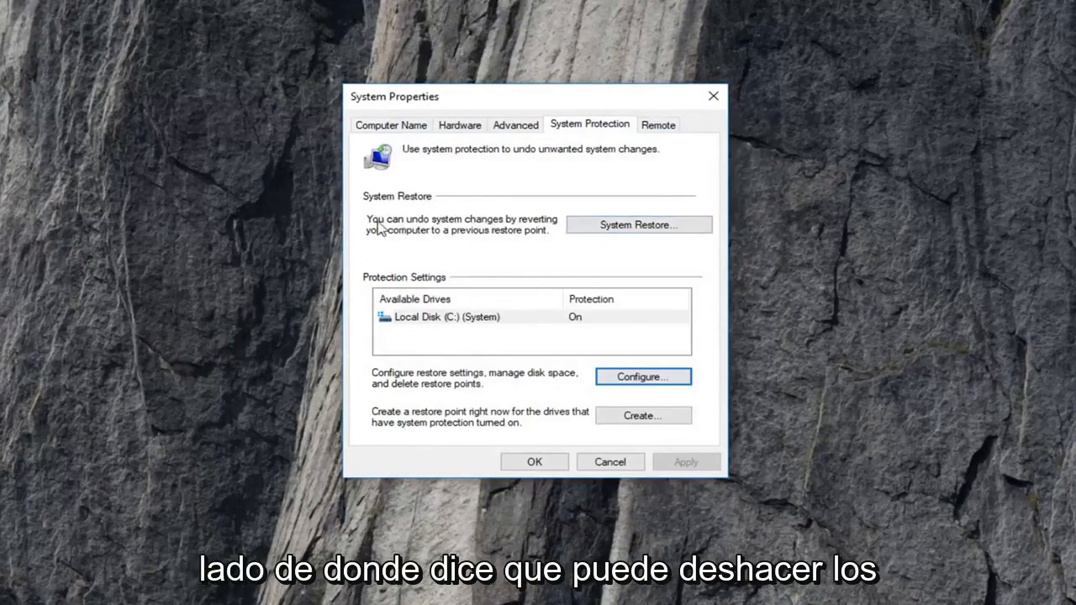
pyautogui.moveTo(388, 238)
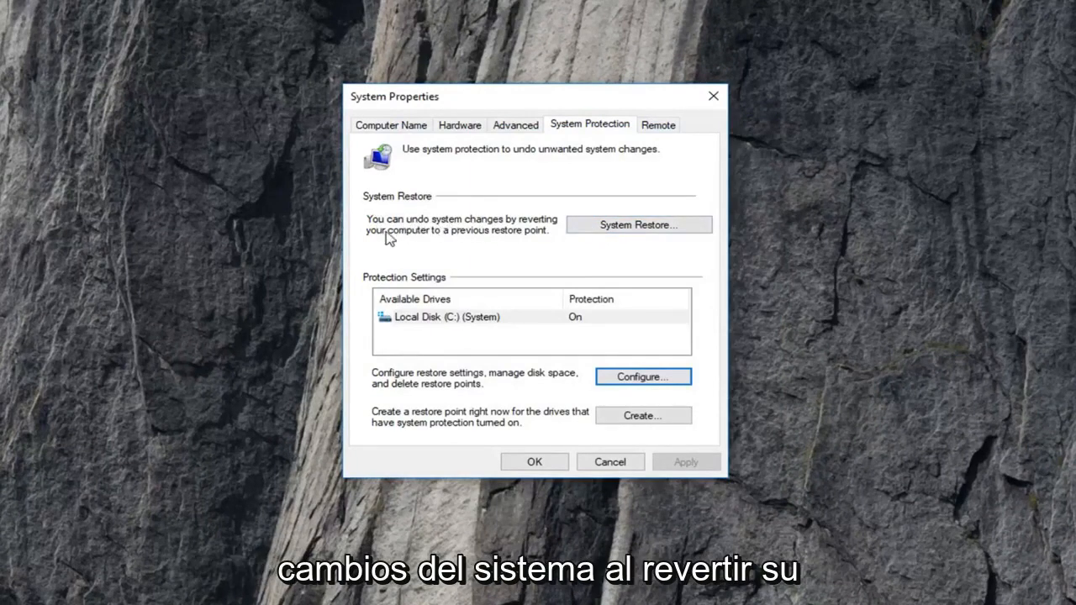
pyautogui.moveTo(495, 240)
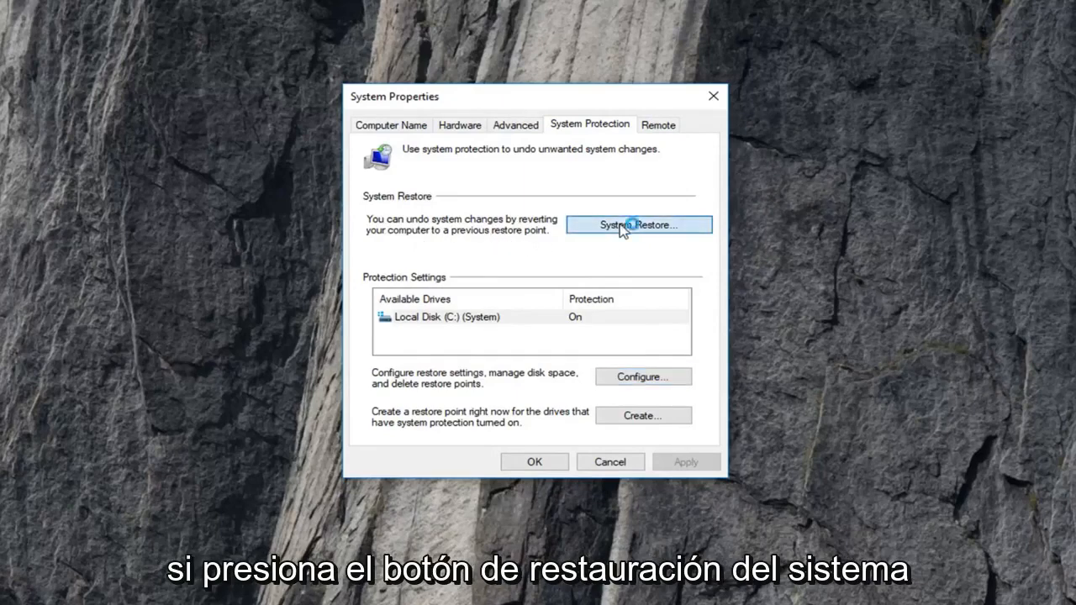
# Step: Launch the System Restore wizard to check for existing restore points
pyautogui.click(638, 225)
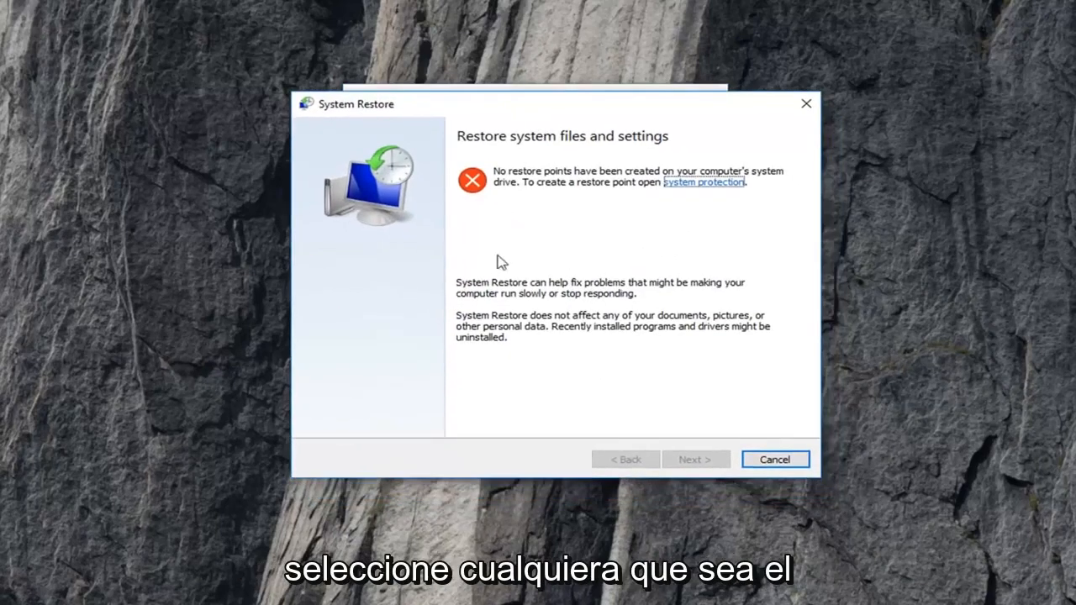
pyautogui.moveTo(515, 251)
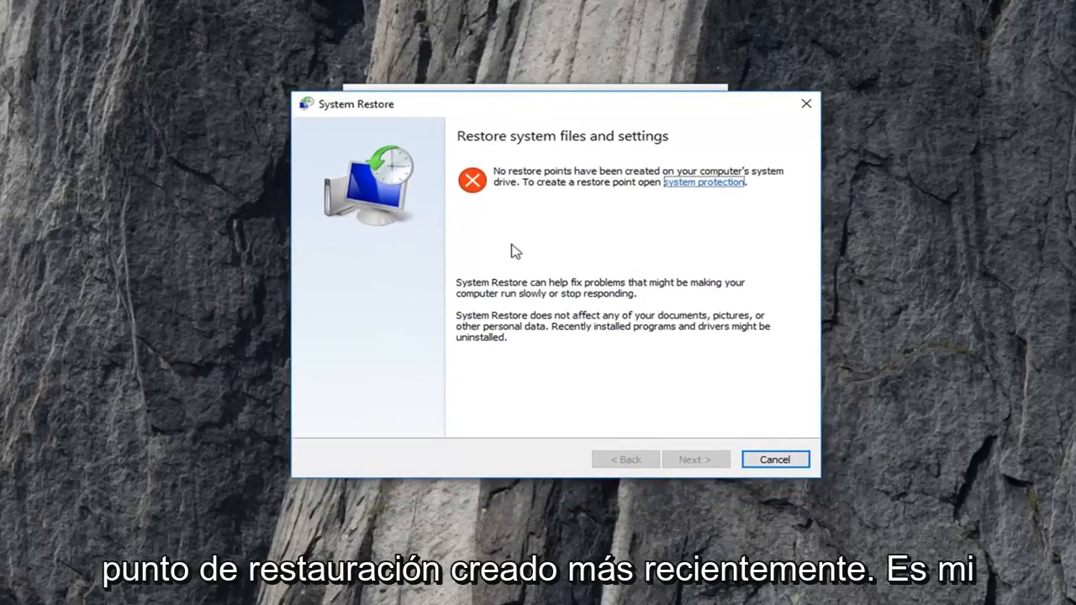
pyautogui.moveTo(469, 269)
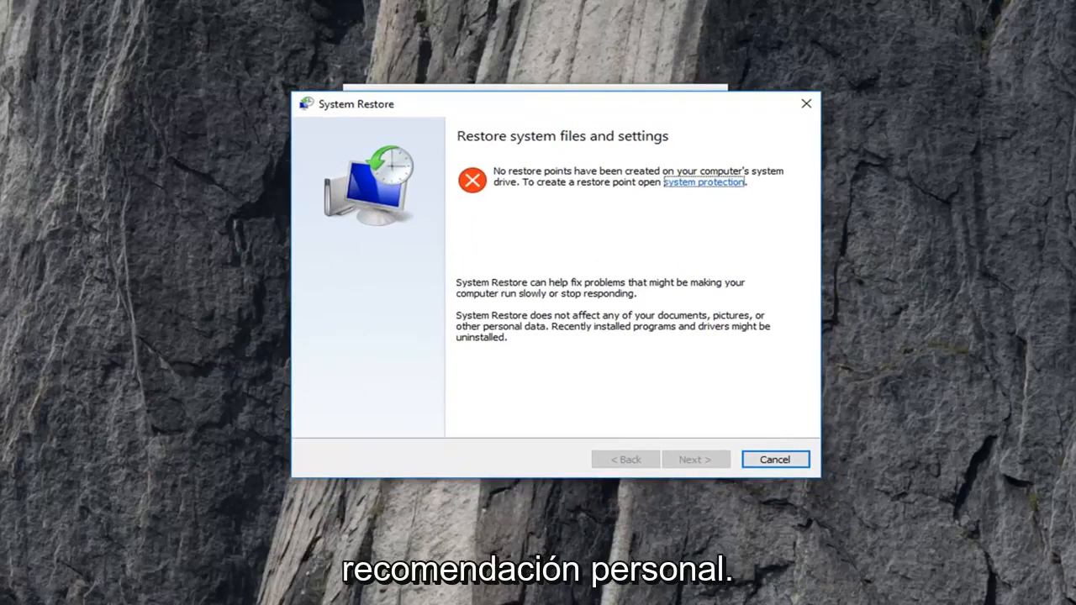
pyautogui.moveTo(687, 443)
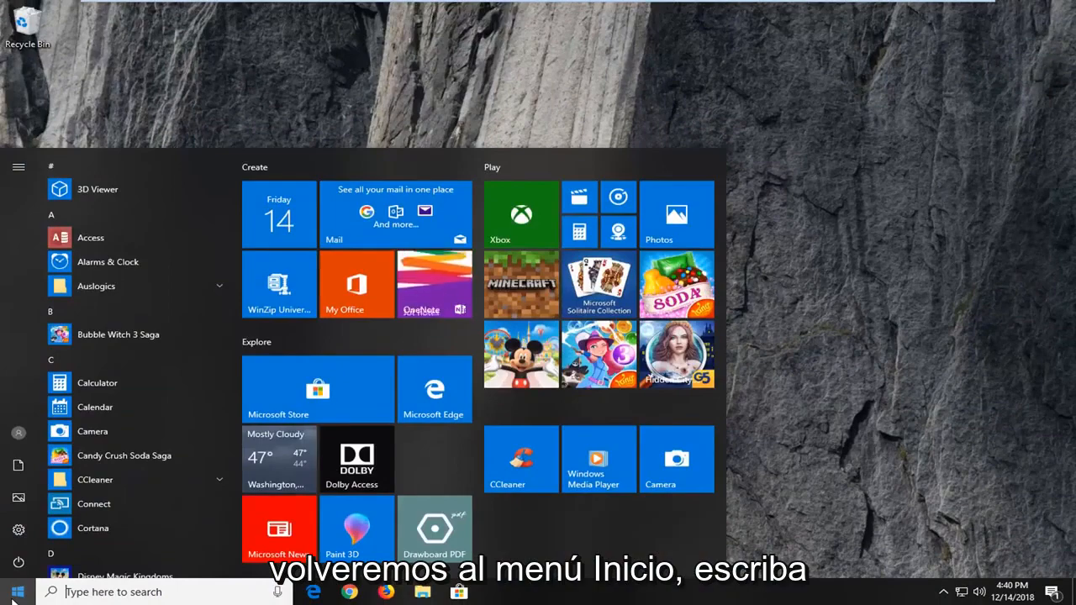
# Step: Search cmd again, run Command Prompt as administrator and approve the UAC prompt
pyautogui.write('cmd')
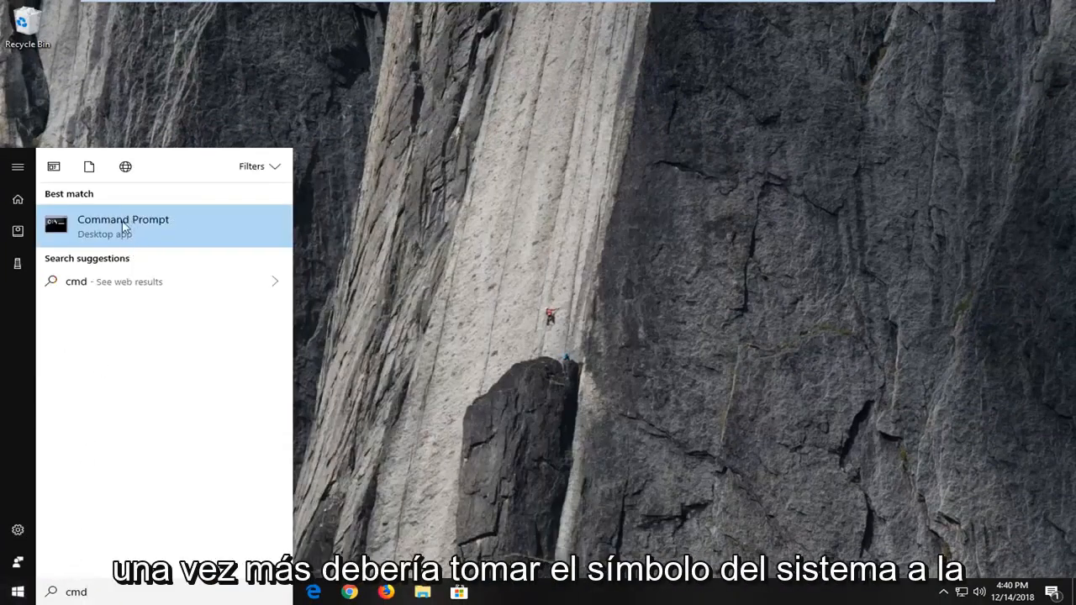
pyautogui.rightClick(122, 224)
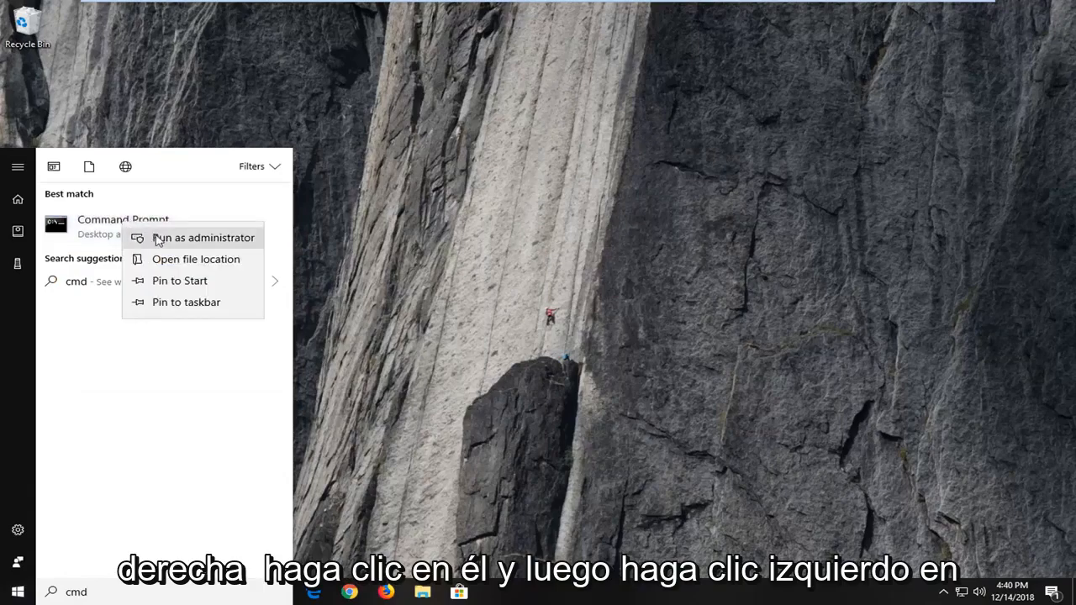
pyautogui.click(204, 237)
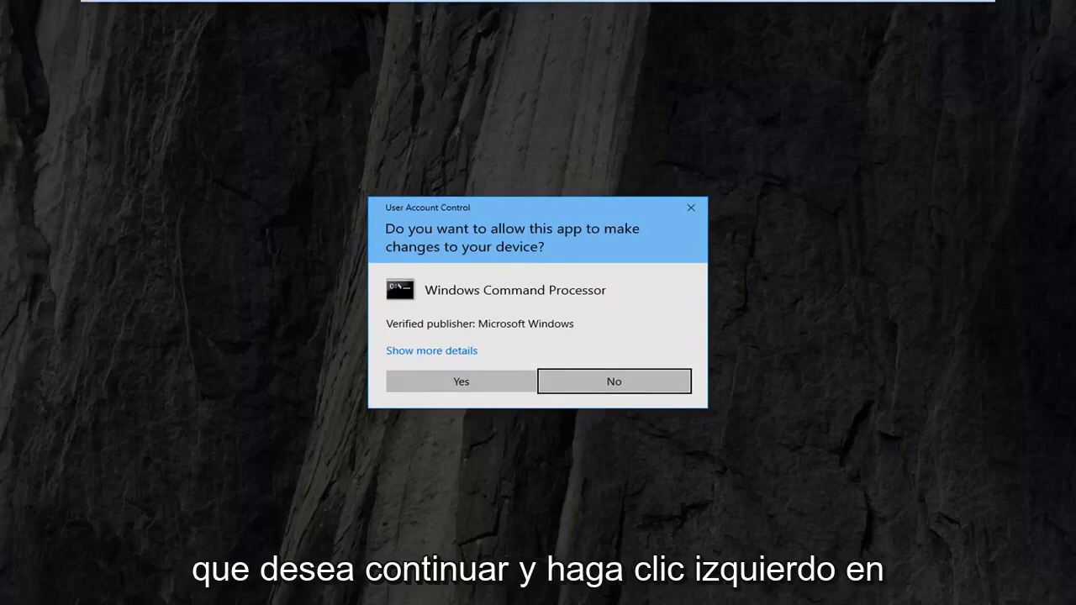
pyautogui.click(461, 381)
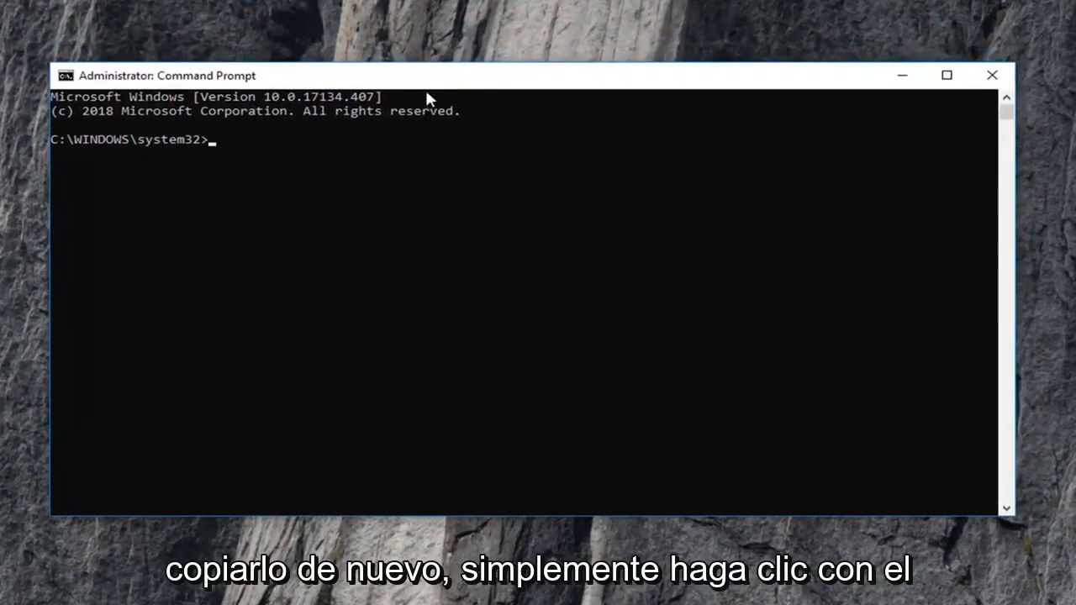
pyautogui.moveTo(519, 169)
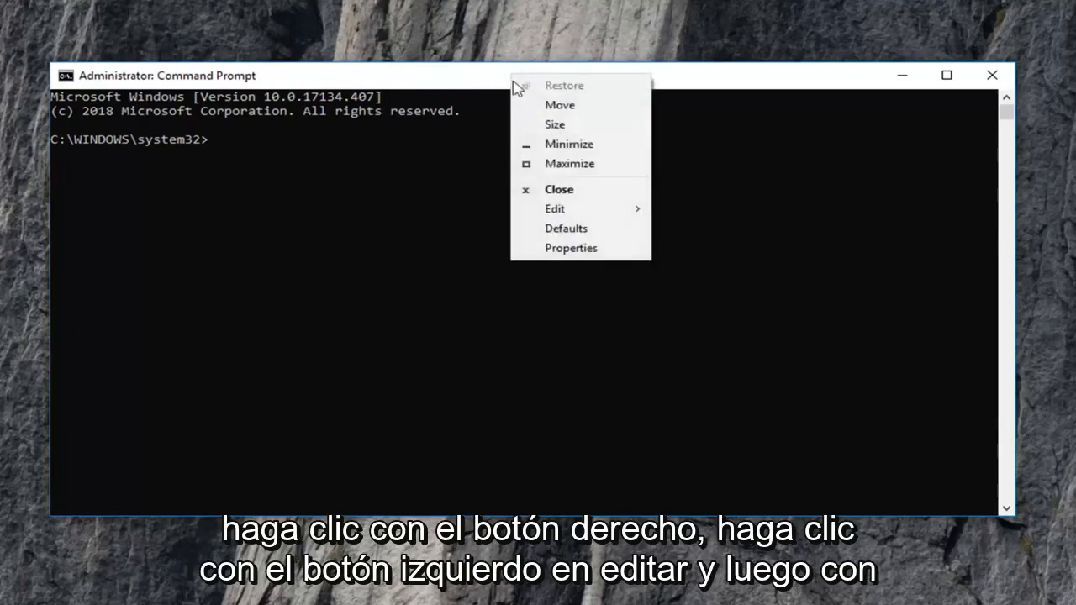
# Step: Paste DISM.exe /Online /Cleanup-image /Restorehealth at the prompt via Edit > Paste
pyautogui.click(554, 208)
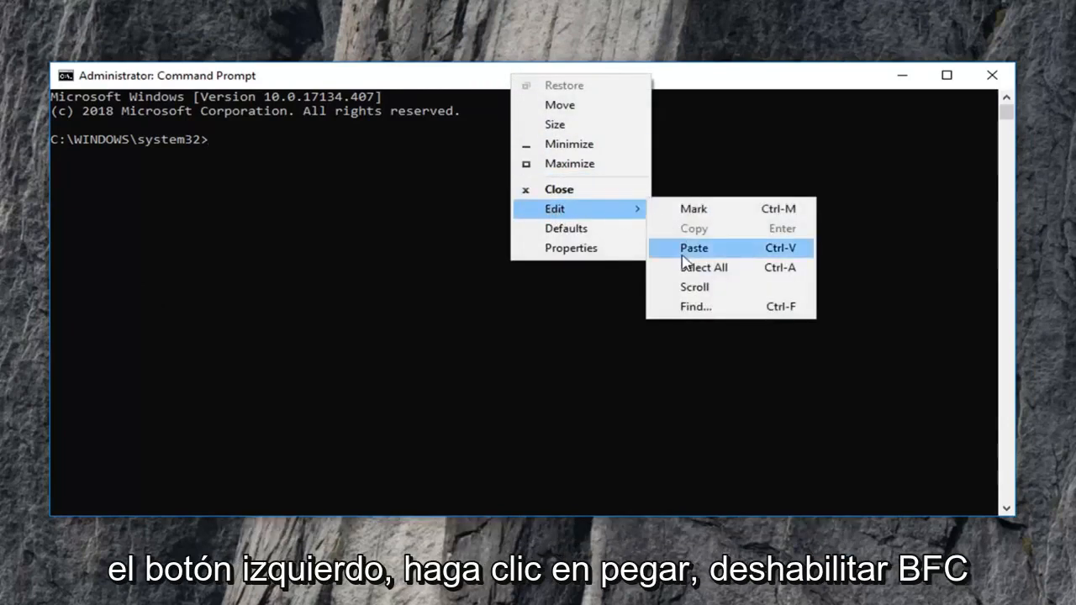
pyautogui.click(694, 247)
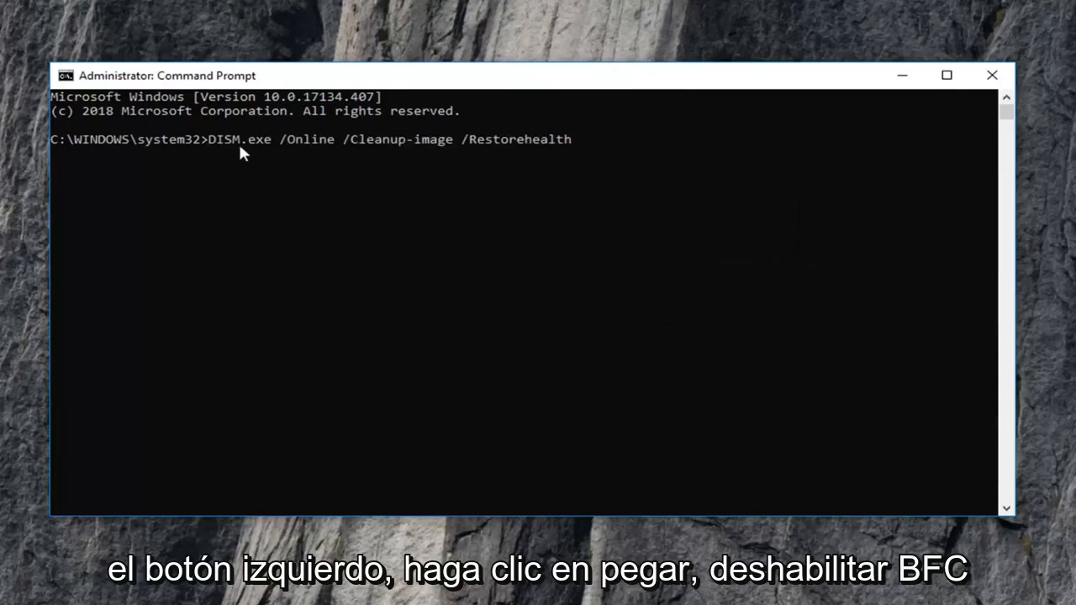
pyautogui.moveTo(296, 150)
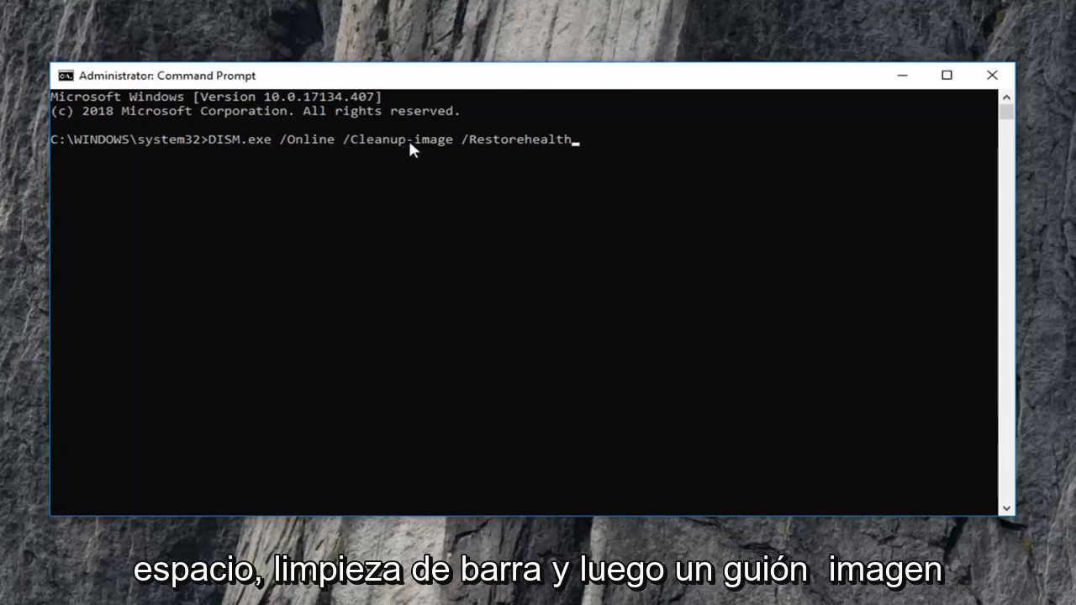
pyautogui.moveTo(435, 154)
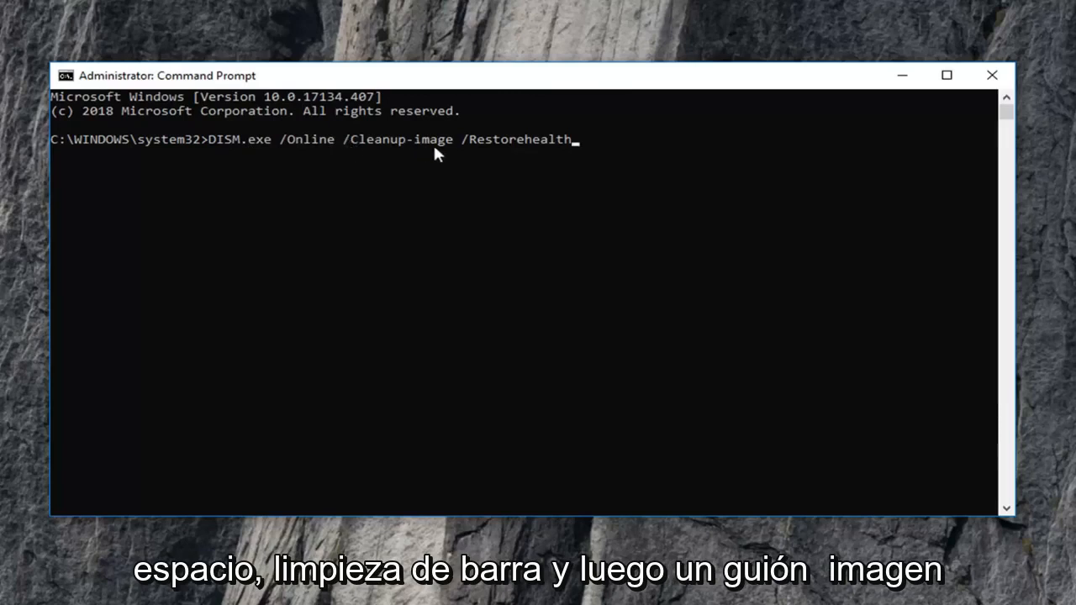
pyautogui.moveTo(469, 159)
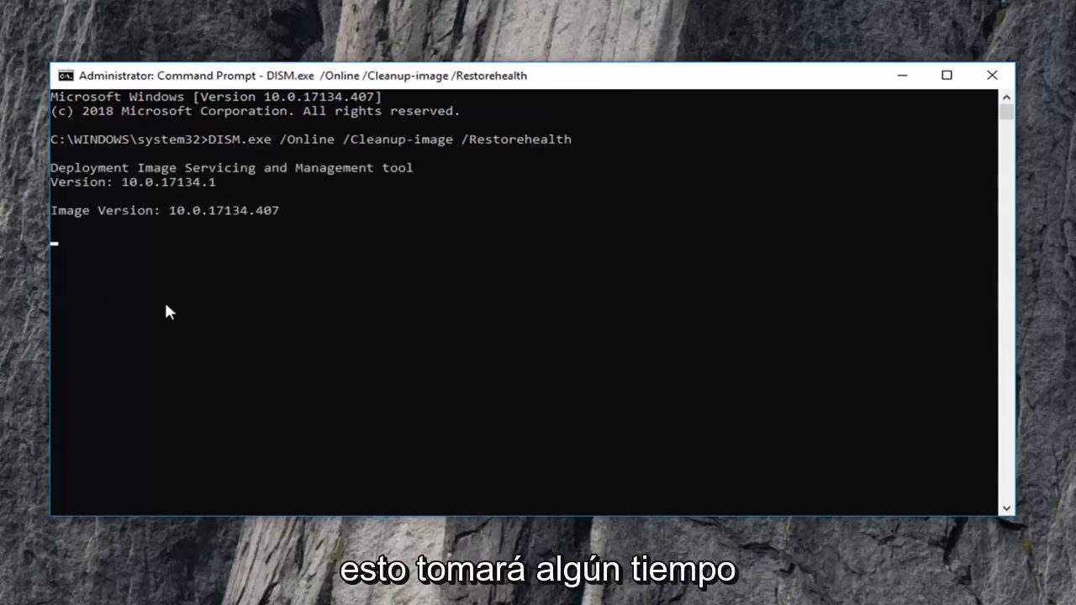
pyautogui.moveTo(185, 311)
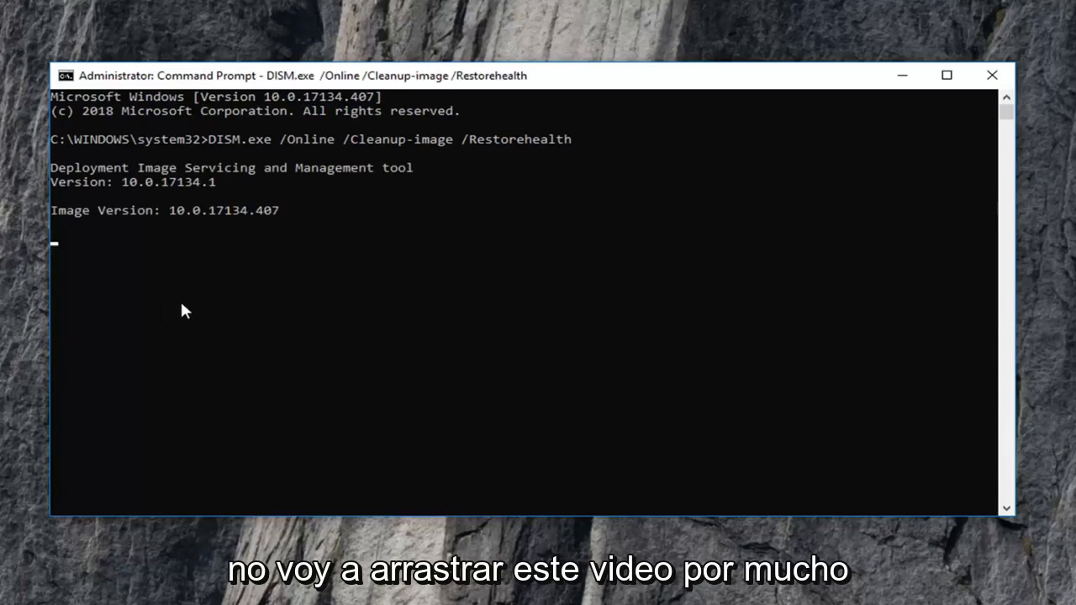
pyautogui.moveTo(197, 265)
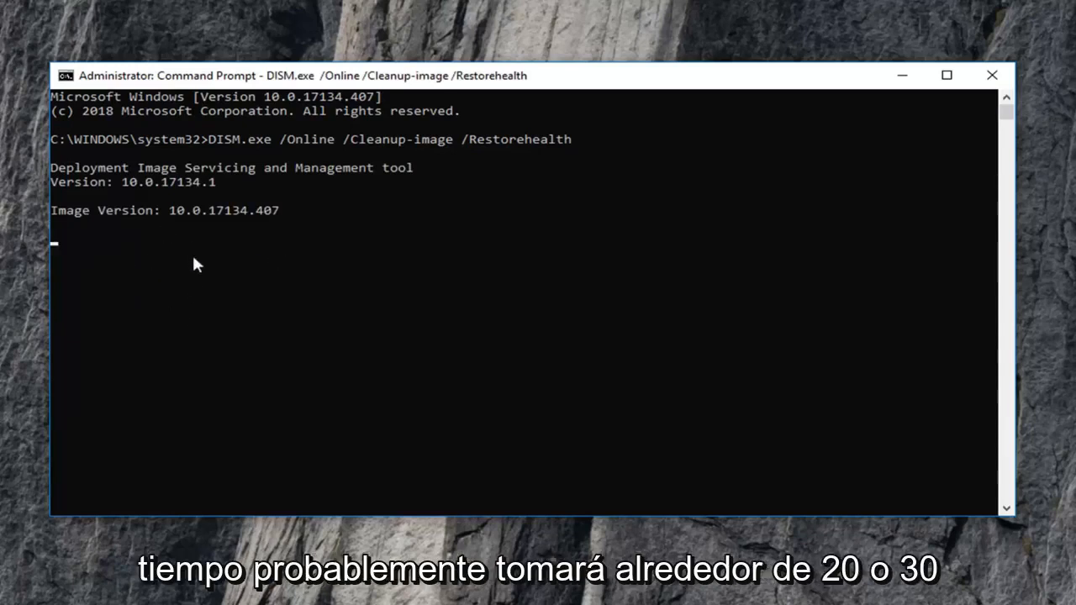
pyautogui.moveTo(122, 353)
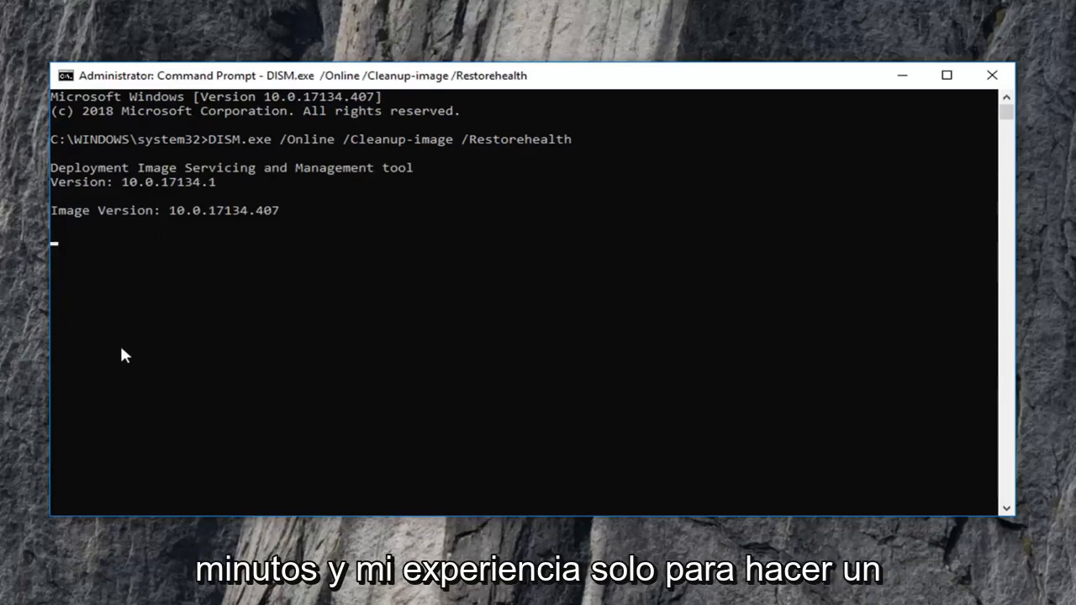
pyautogui.moveTo(247, 323)
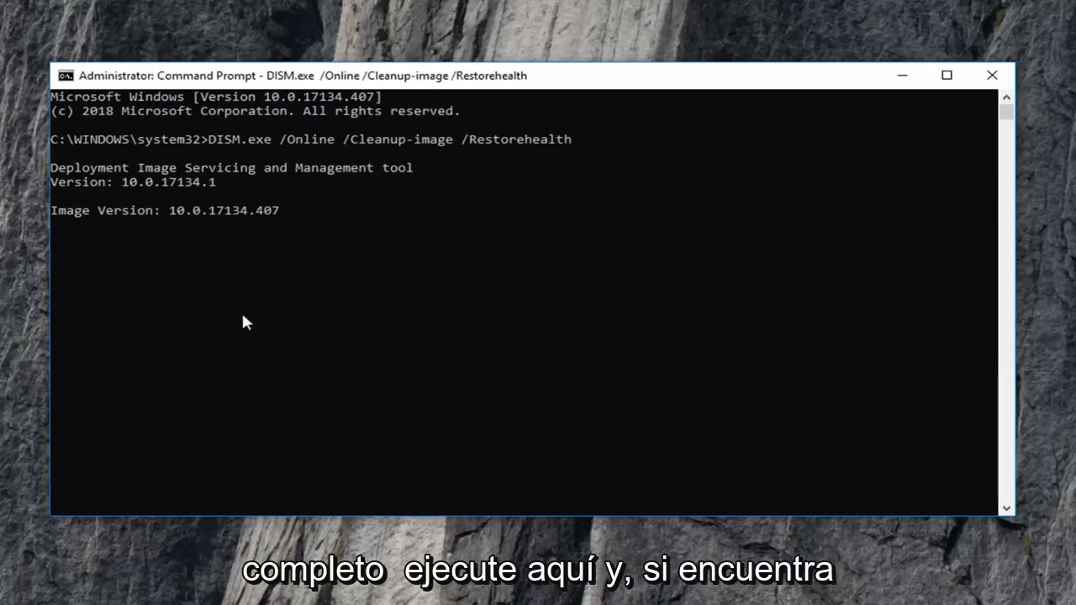